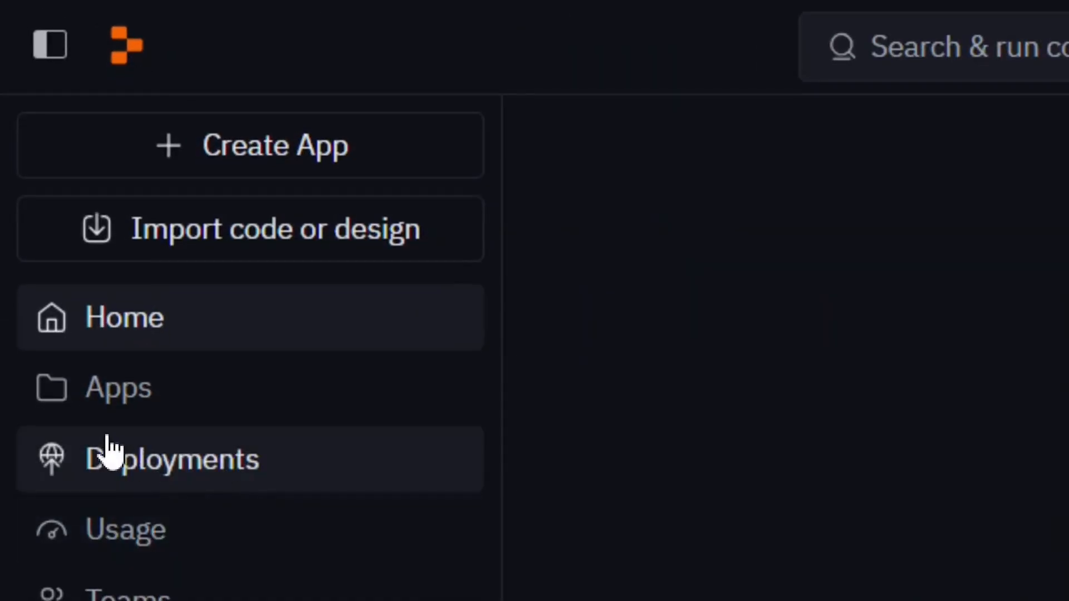
Go to the Apps page and scroll its list to the Smart Watch project.
{"action": "left_click", "coordinate": [118, 388]}
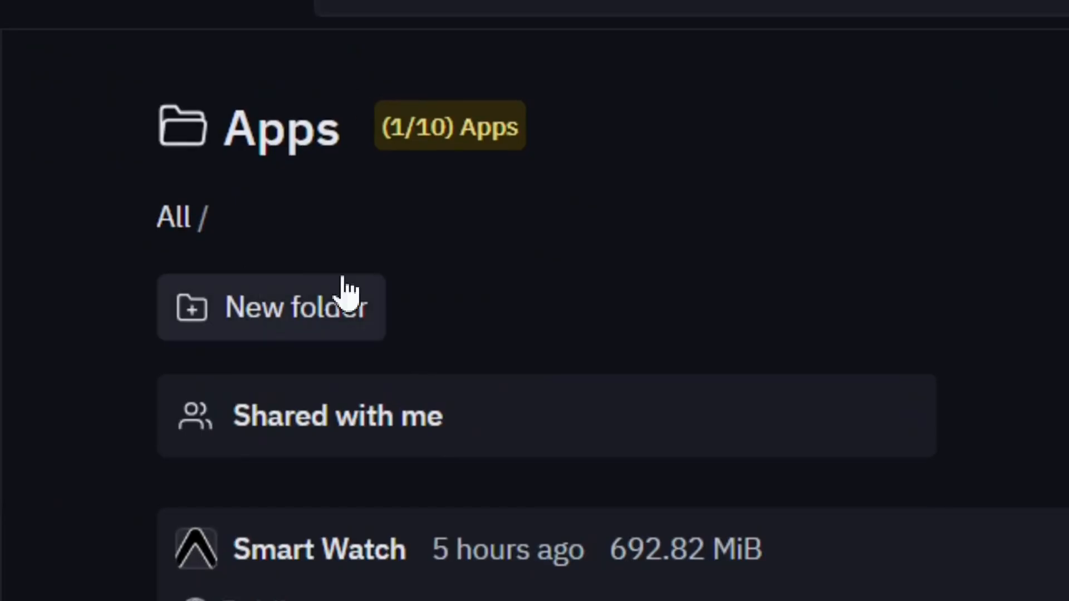
{"action": "scroll", "scroll_direction": "down", "scroll_amount": 3}
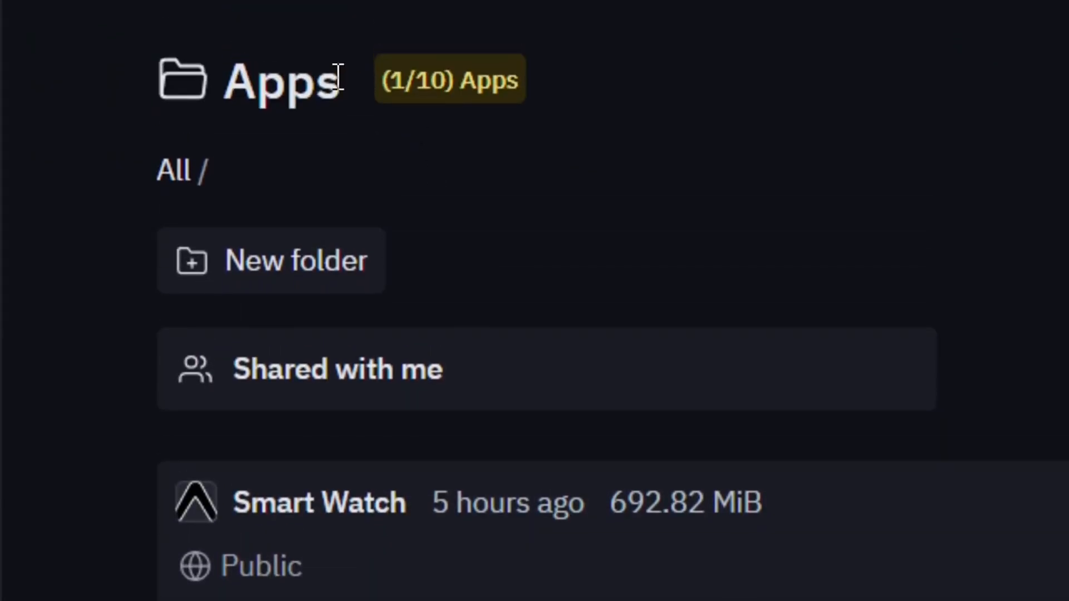
{"action": "mouse_move", "coordinate": [390, 427]}
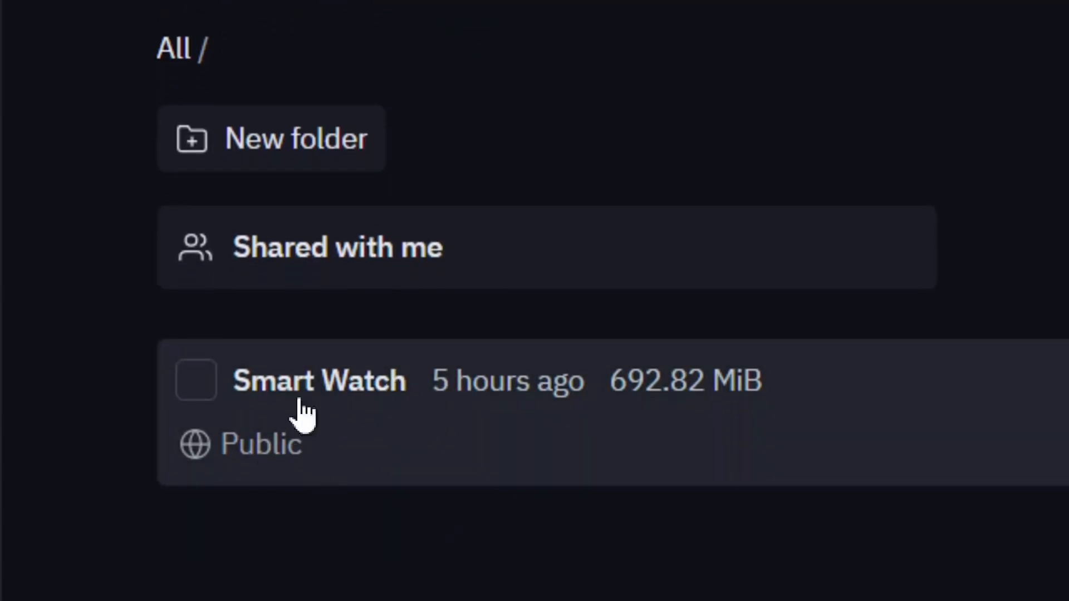
{"action": "mouse_move", "coordinate": [644, 432]}
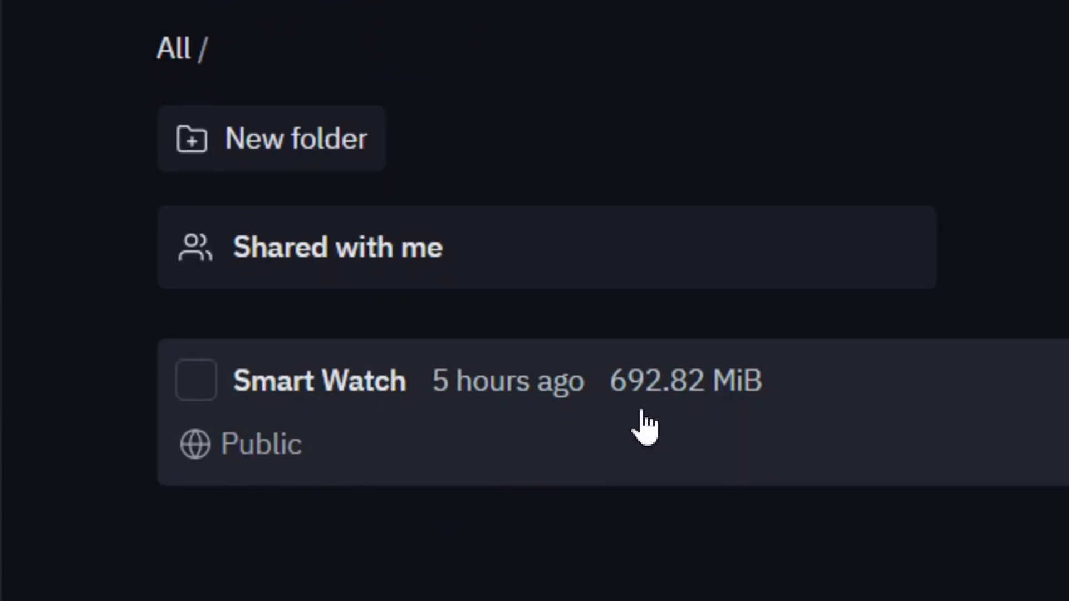
{"action": "mouse_move", "coordinate": [706, 417]}
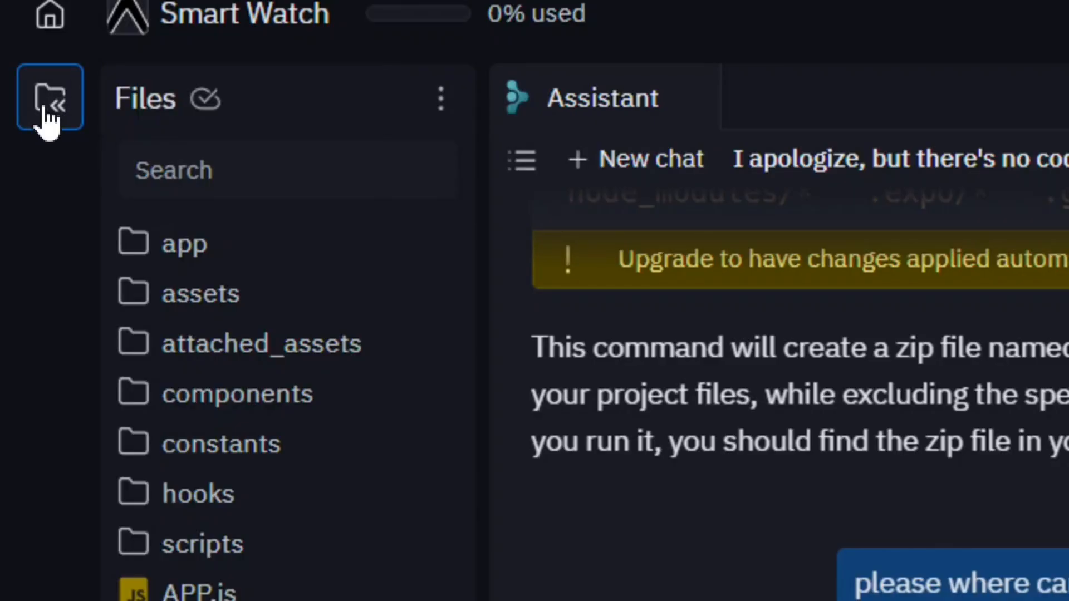
Collapse the Smart Watch project's Files panel so only the Assistant chat shows.
{"action": "left_click", "coordinate": [49, 96]}
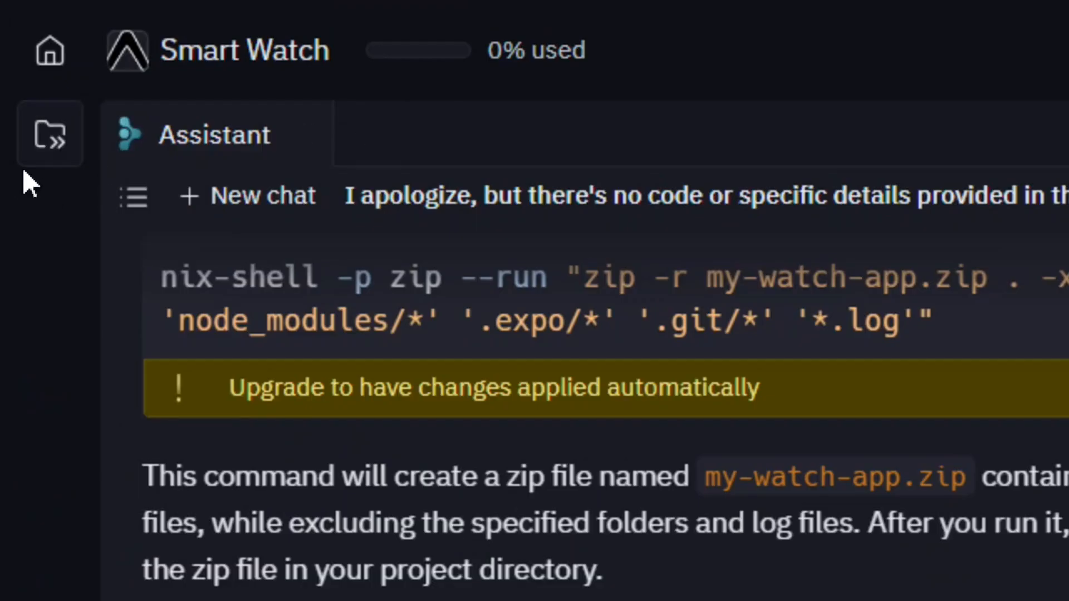
{"action": "mouse_move", "coordinate": [49, 140]}
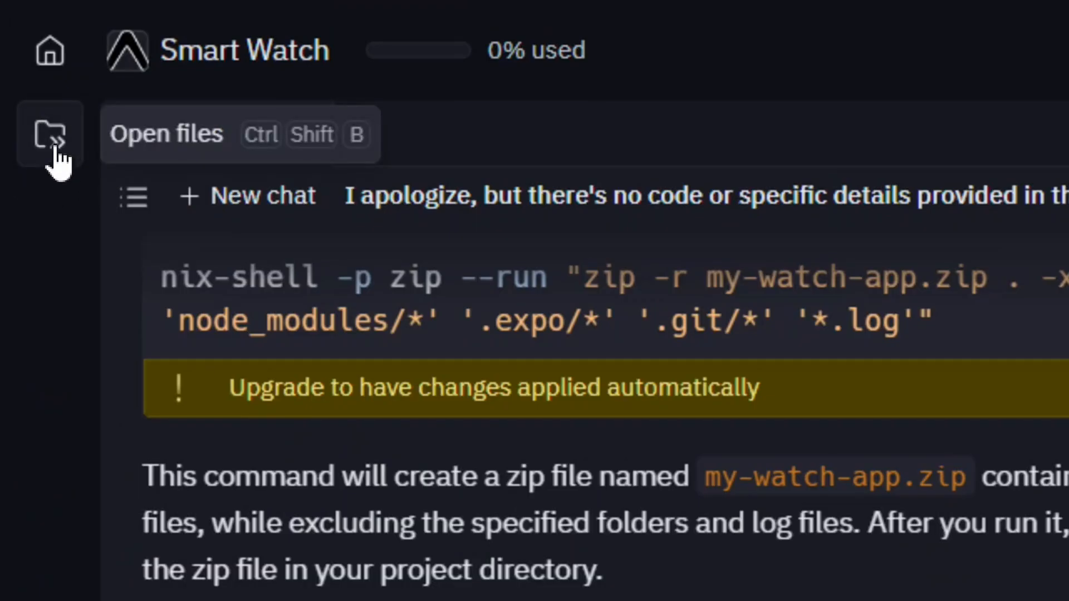
Reopen the Files panel, browse down to my-watch-app.zip, and bring up the file actions menu.
{"action": "left_click", "coordinate": [49, 133]}
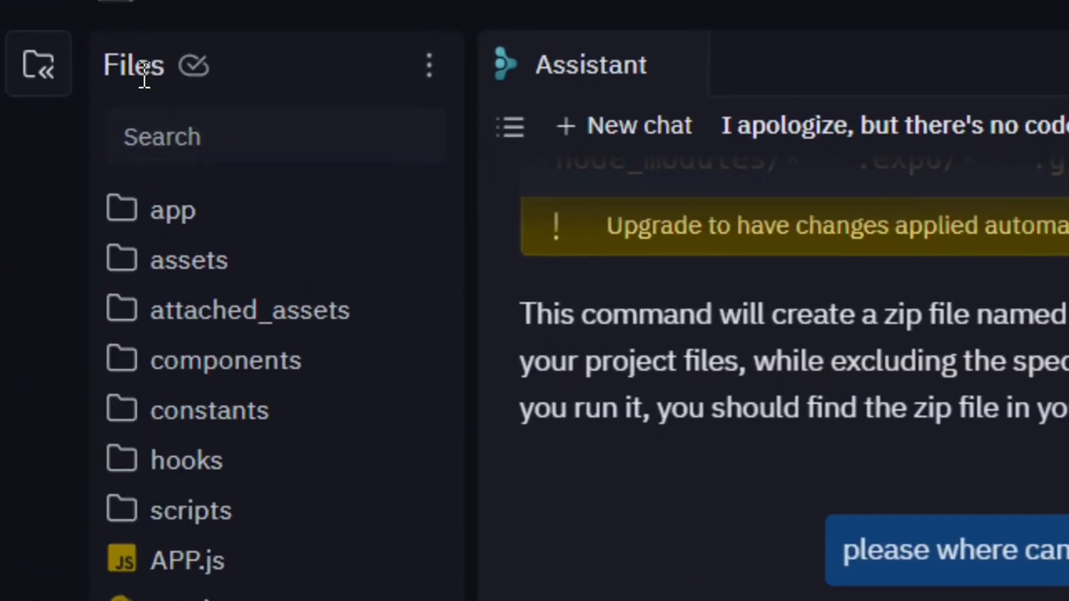
{"action": "scroll", "scroll_direction": "down", "scroll_amount": 3}
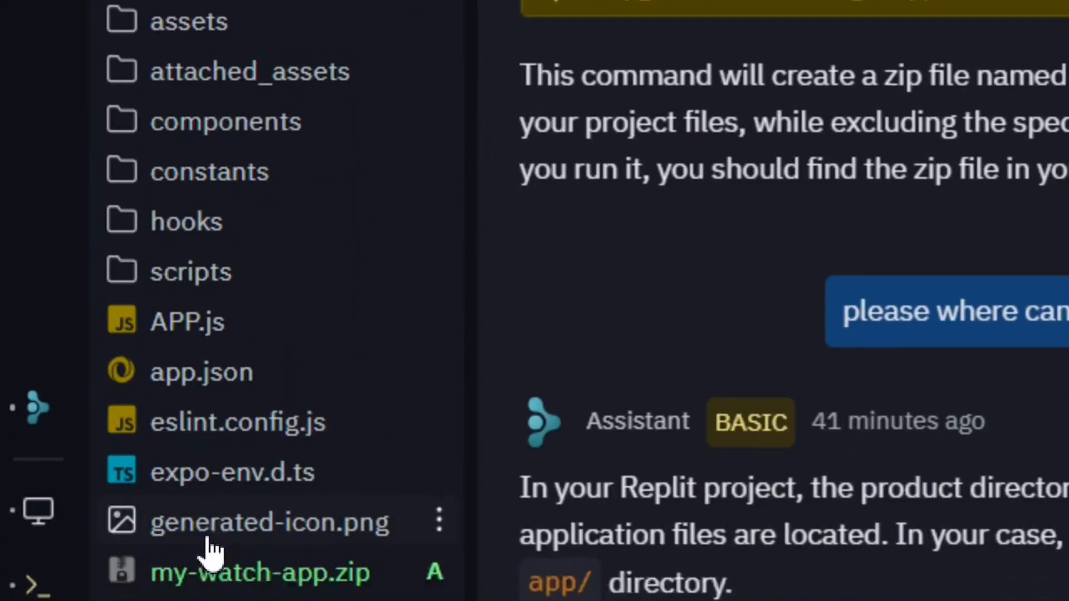
{"action": "scroll", "scroll_direction": "down", "scroll_amount": 3}
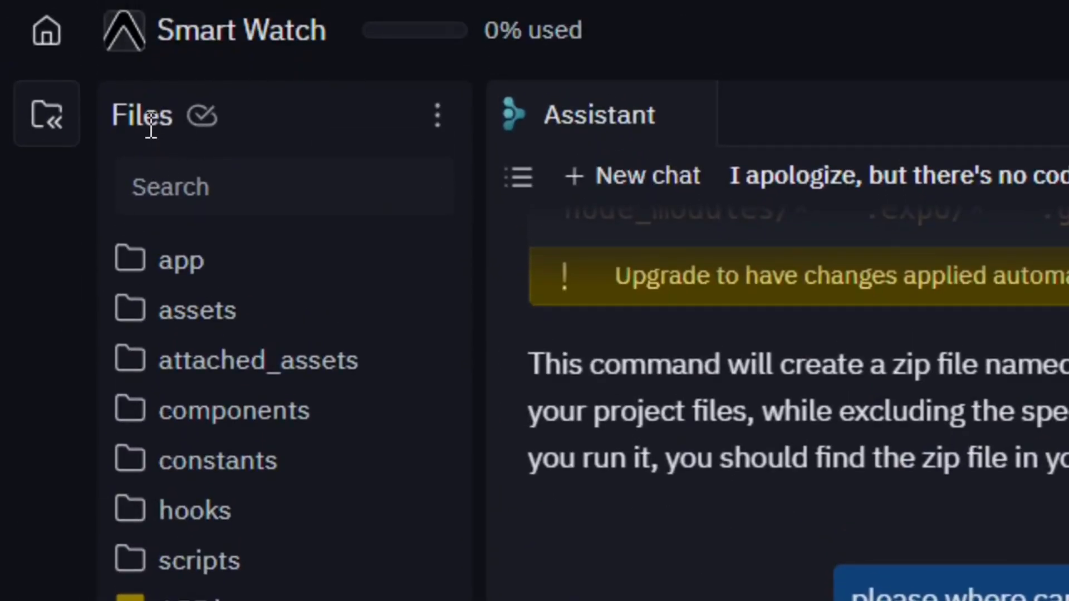
{"action": "mouse_move", "coordinate": [436, 117]}
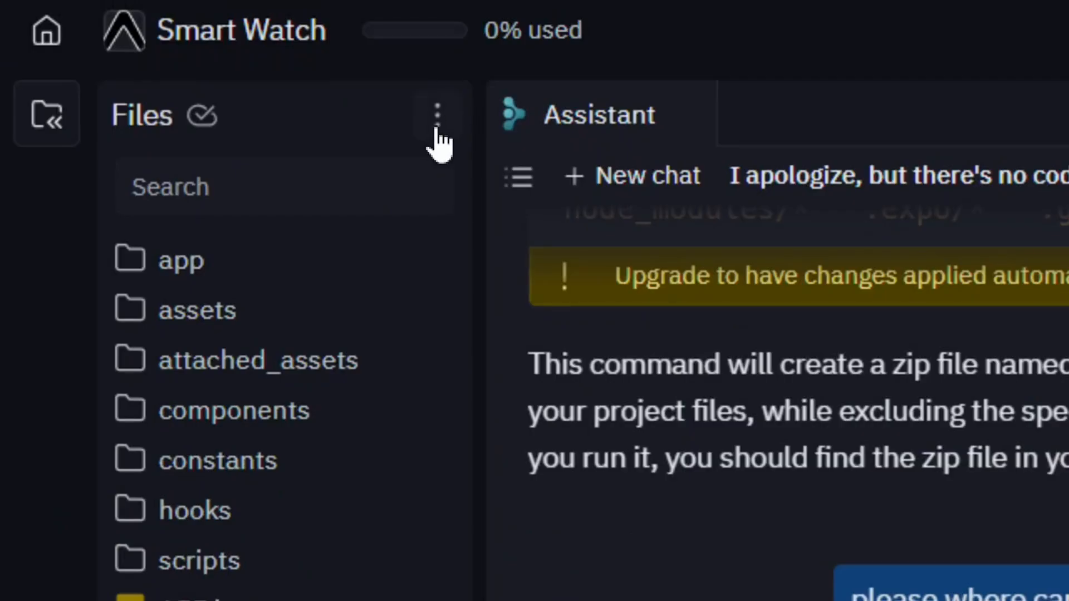
{"action": "left_click", "coordinate": [437, 112]}
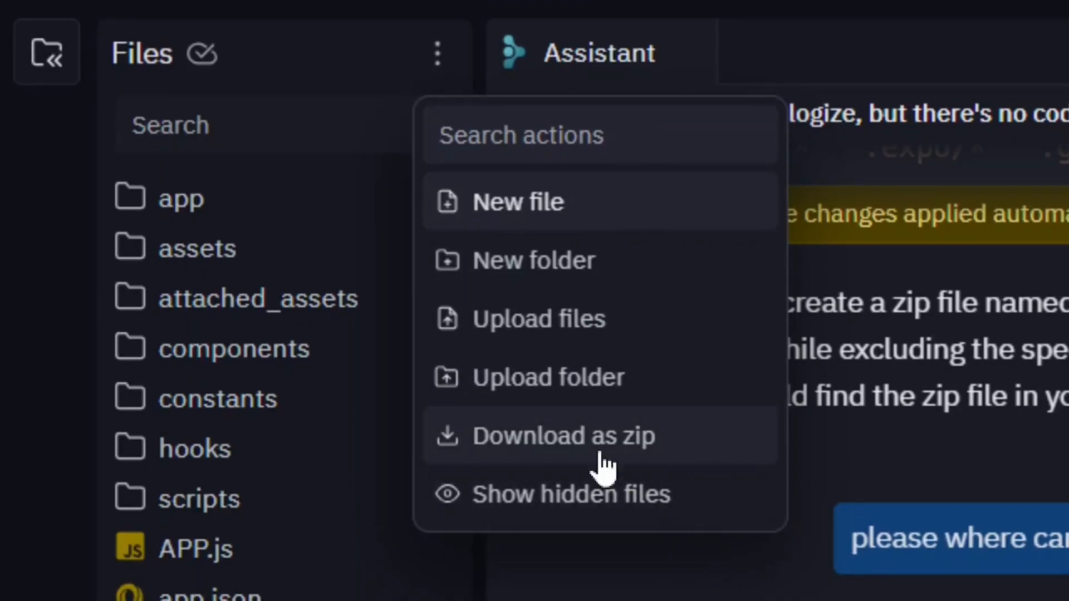
{"action": "mouse_move", "coordinate": [573, 456]}
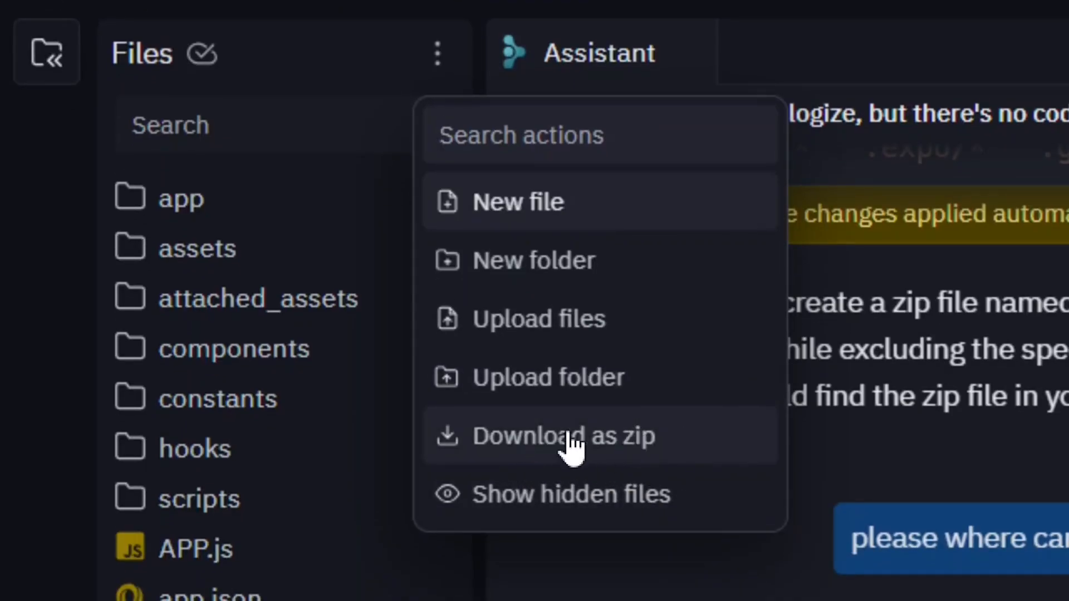
{"action": "mouse_move", "coordinate": [568, 463]}
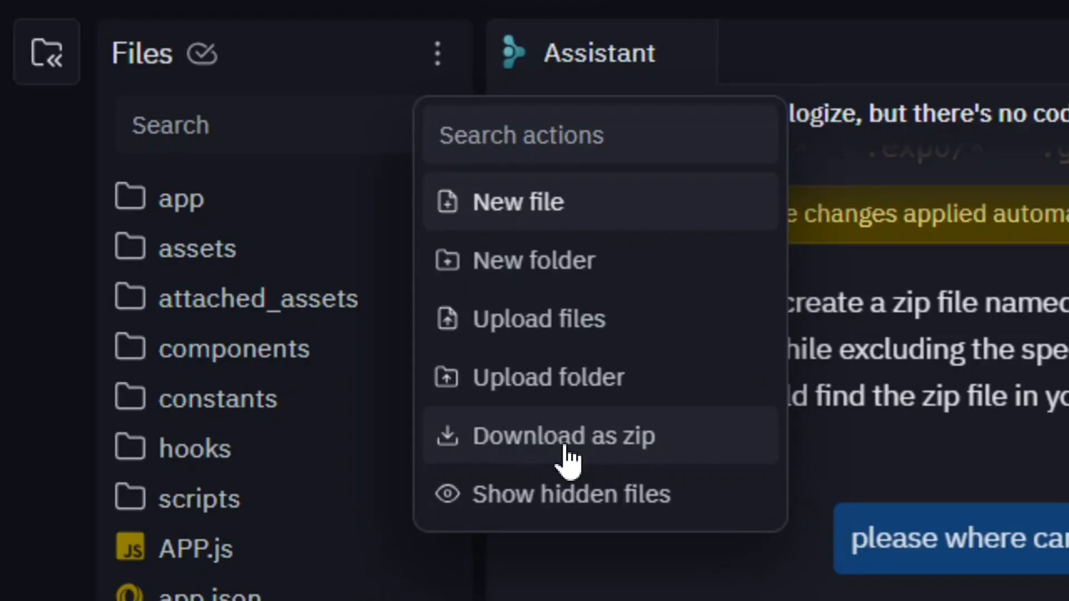
Download the whole project as Smart-Watch.zip (61.6 MB).
{"action": "left_click", "coordinate": [564, 437]}
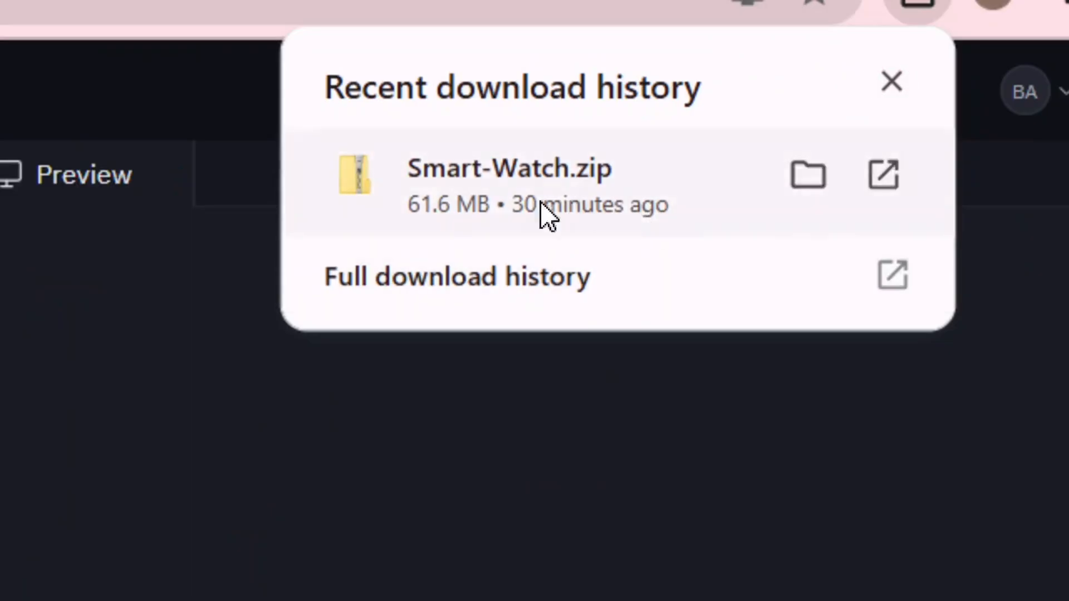
{"action": "mouse_move", "coordinate": [624, 227]}
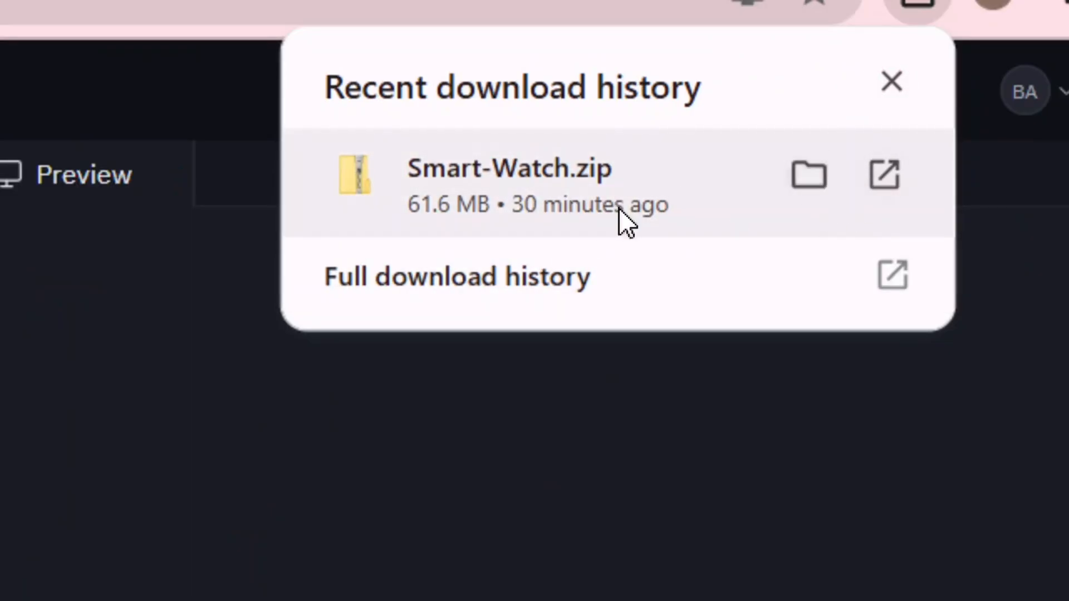
{"action": "mouse_move", "coordinate": [673, 225]}
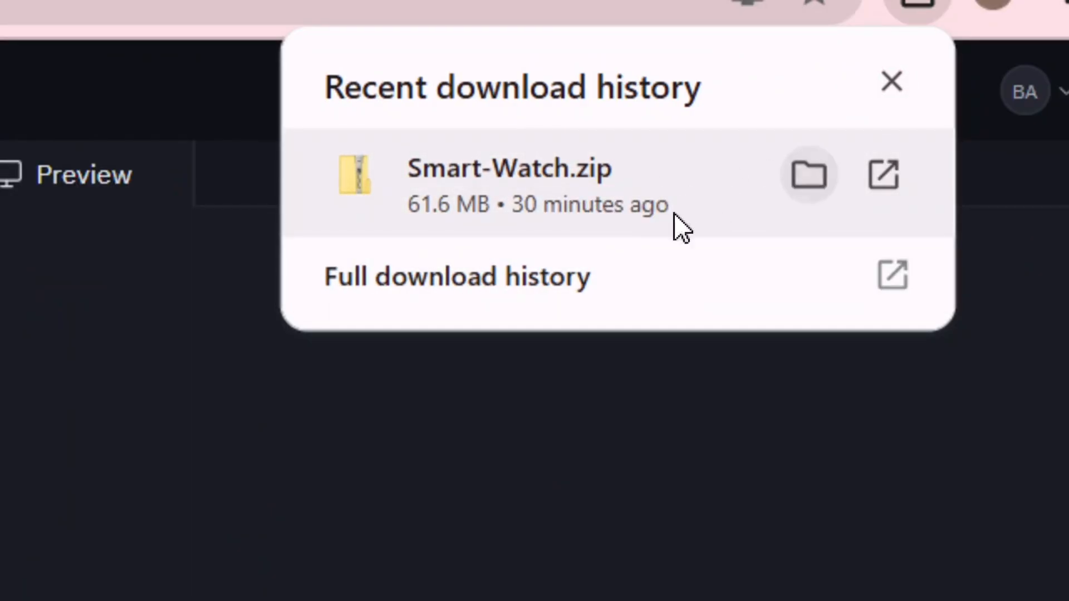